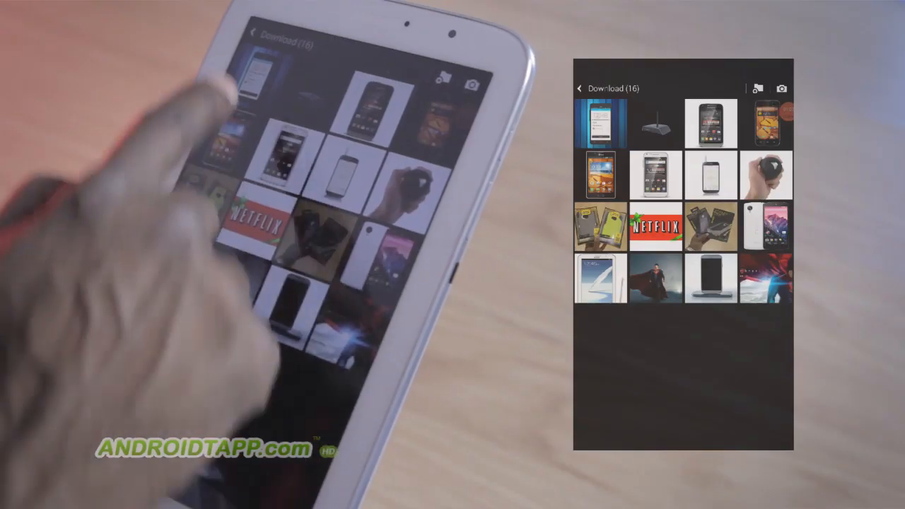
Step: Open the router thumbnail in the Download album as a full-screen photo
left_click(600, 121)
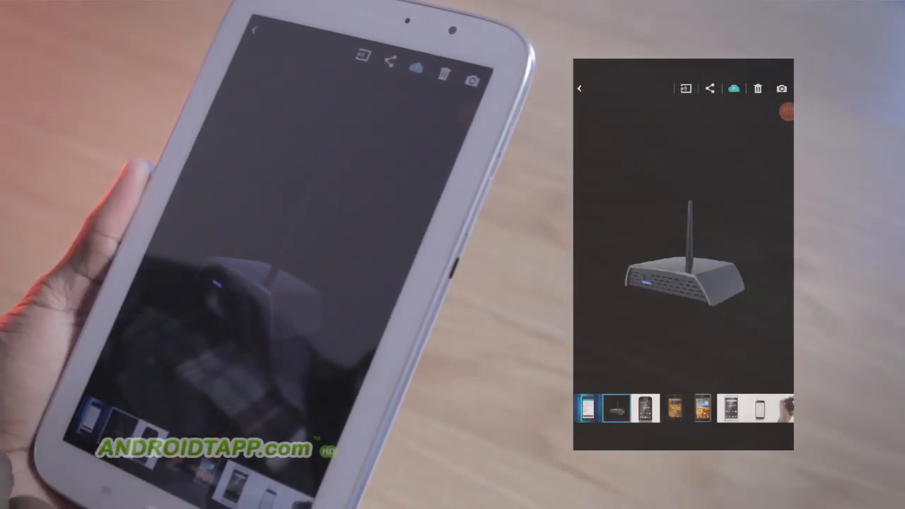
left_click(690, 413)
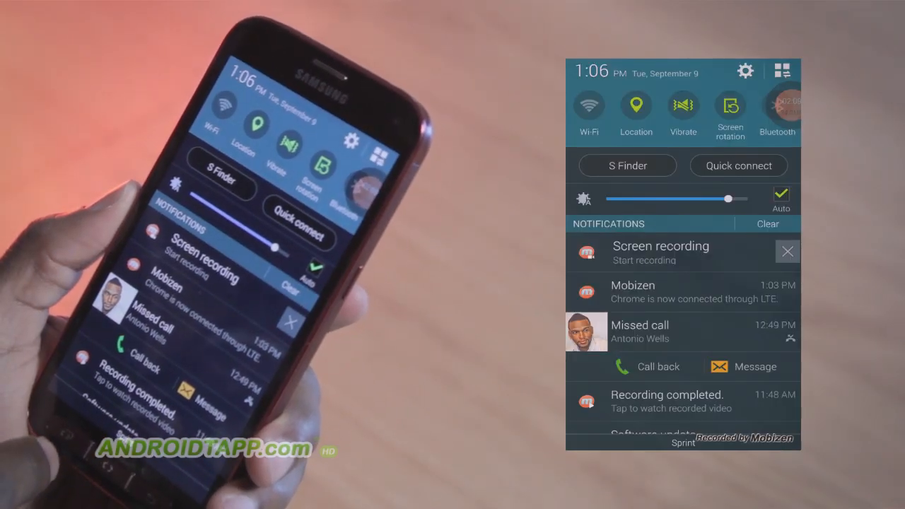
Step: Scroll down in the mirrored phone view to reveal the notification shade
scroll("down", 3)
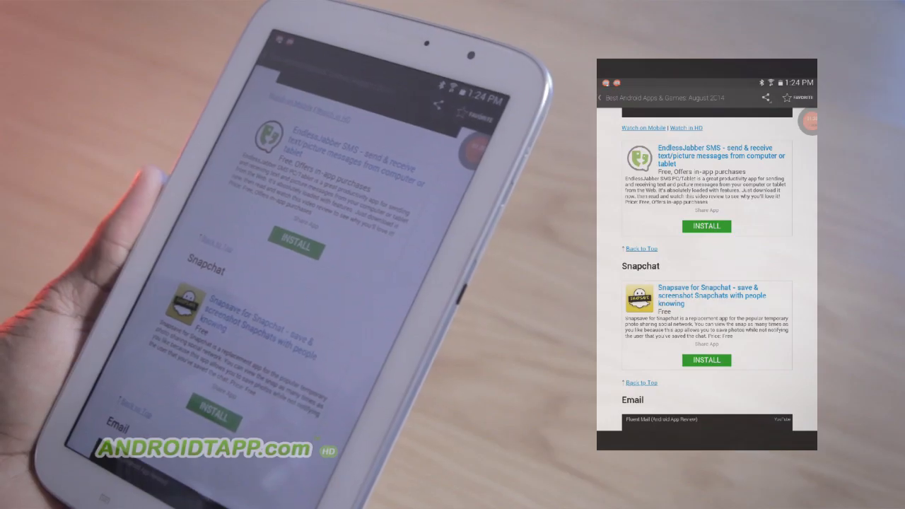
Step: Scroll the mirrored article past Snapsave down to the Email section
scroll("down", 3)
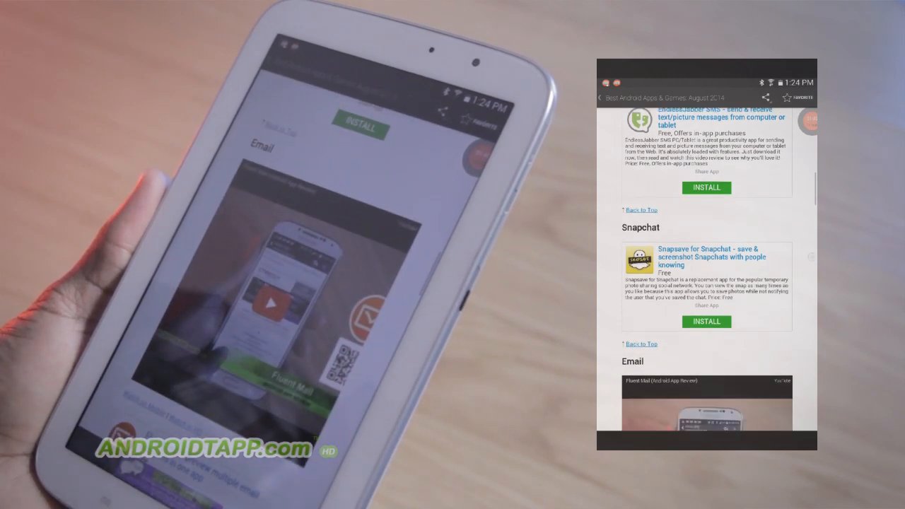